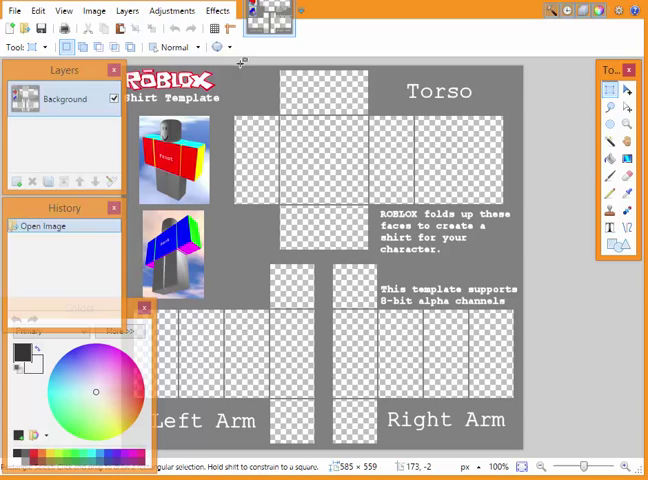
pyautogui.moveTo(33, 182)
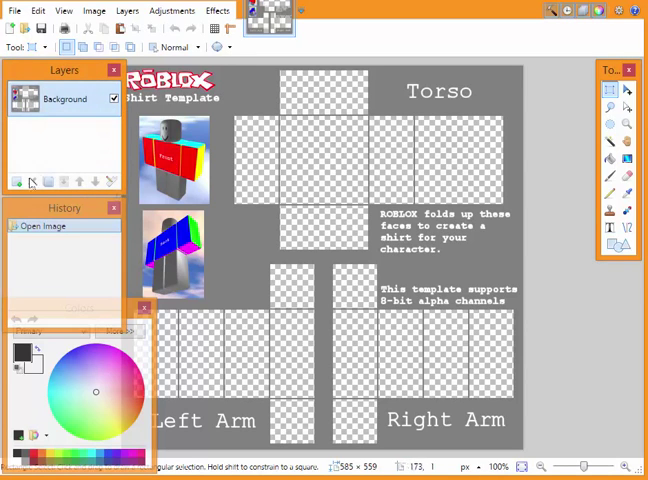
pyautogui.moveTo(300, 68)
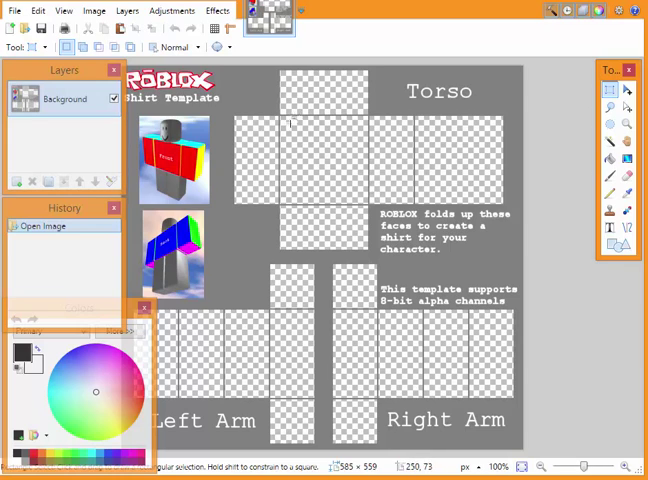
pyautogui.moveTo(213, 105)
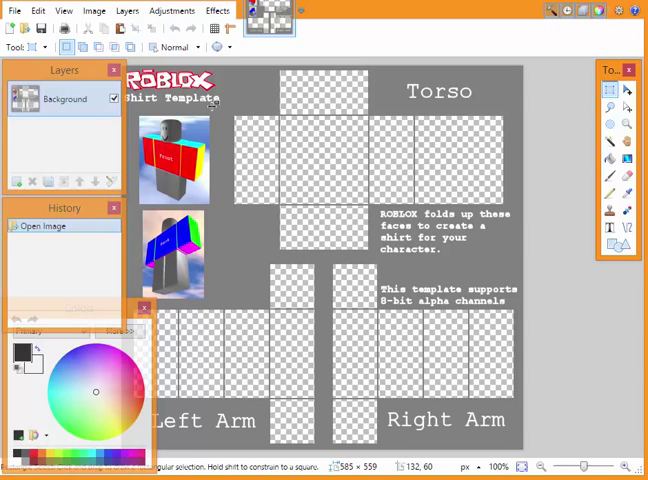
pyautogui.moveTo(213, 99)
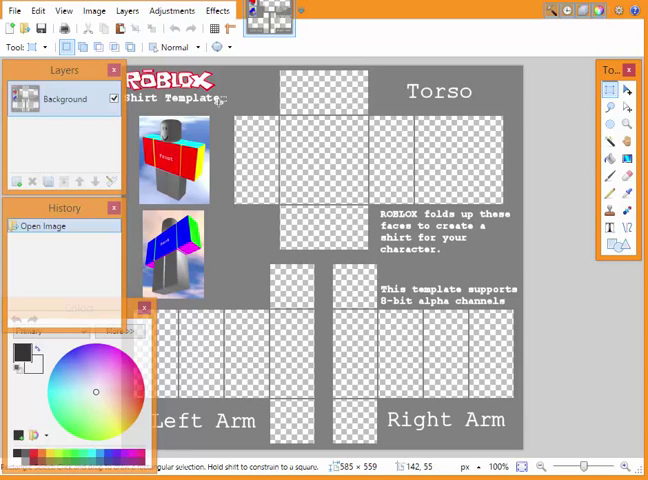
pyautogui.moveTo(215, 100)
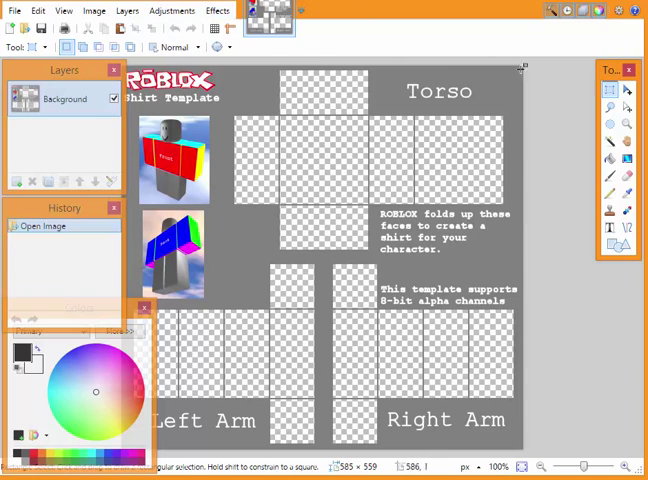
pyautogui.moveTo(345, 82)
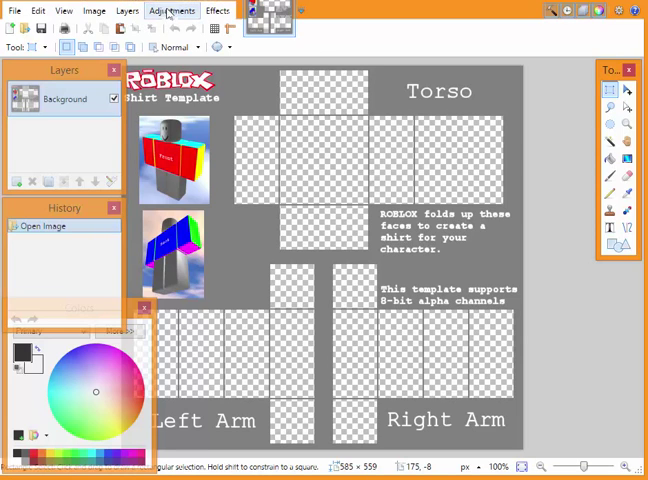
pyautogui.moveTo(274, 123)
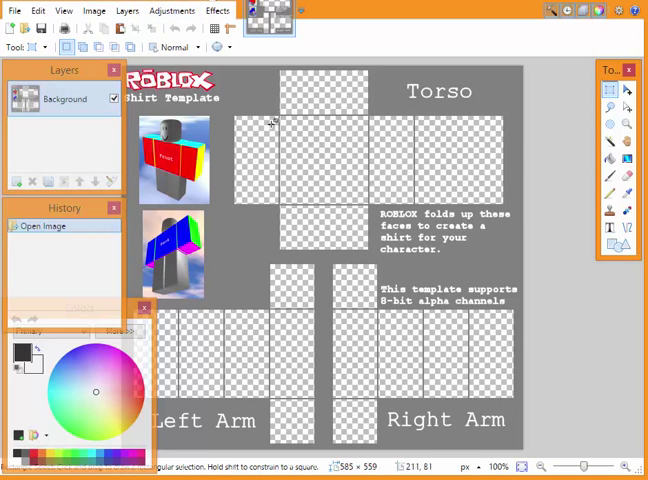
pyautogui.moveTo(378, 128)
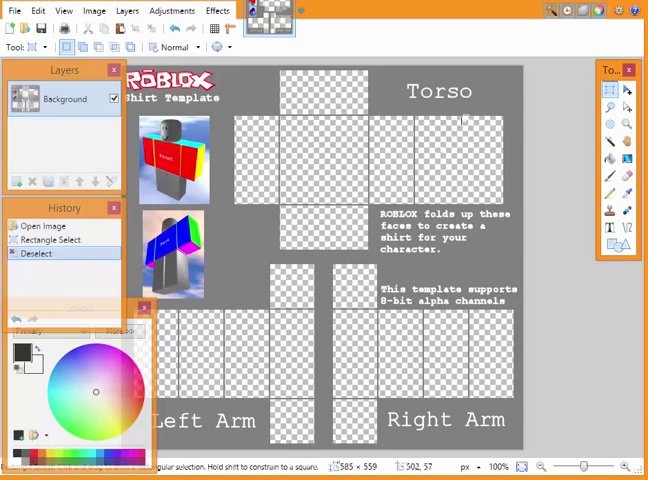
pyautogui.moveTo(346, 135)
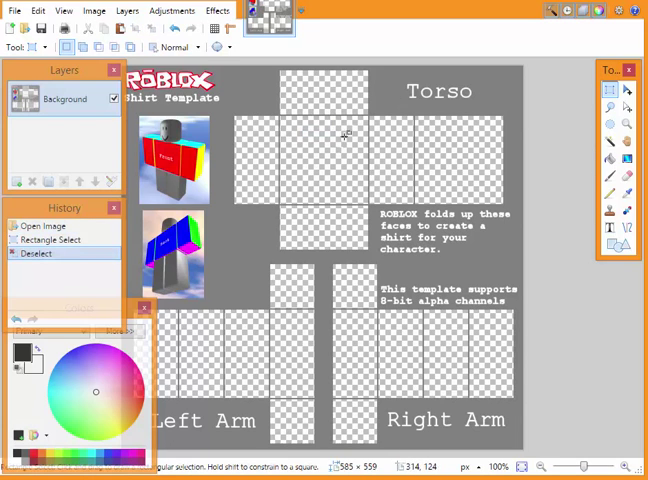
pyautogui.moveTo(343, 140)
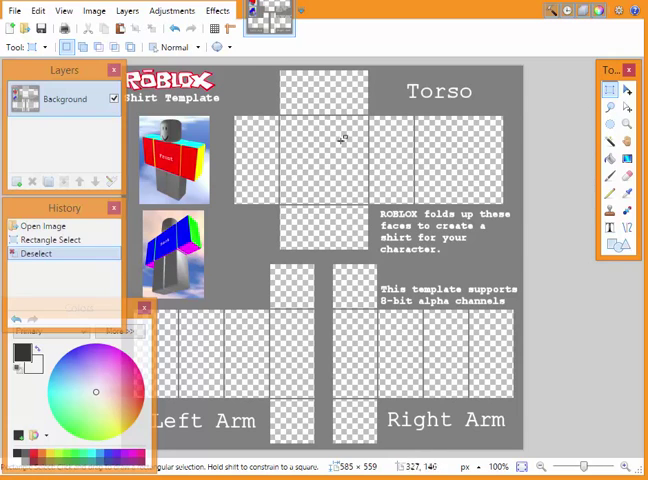
pyautogui.moveTo(335, 182)
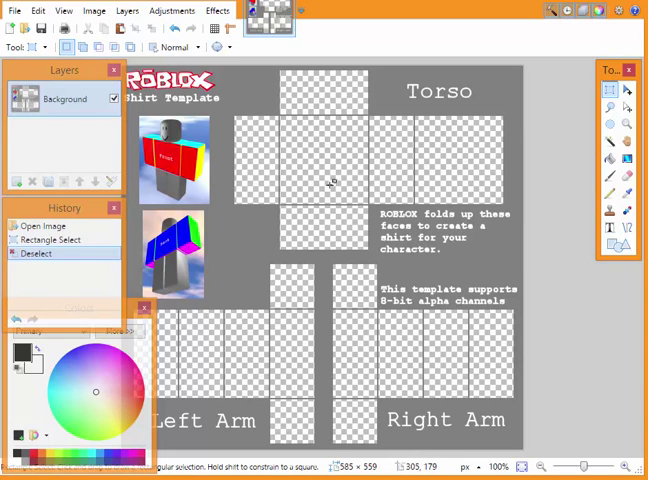
pyautogui.moveTo(298, 163)
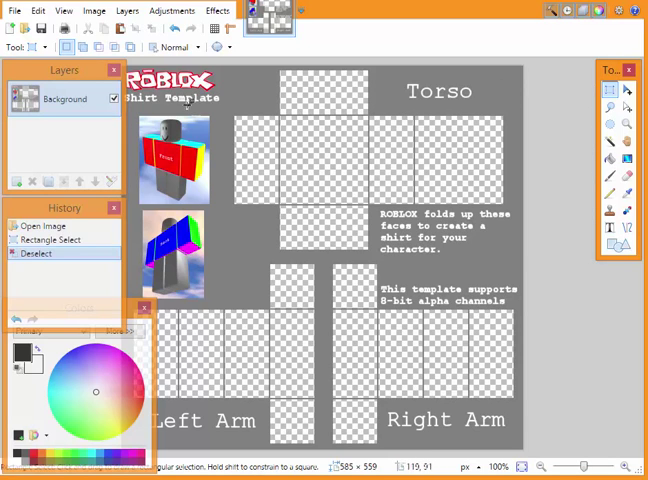
pyautogui.moveTo(297, 146)
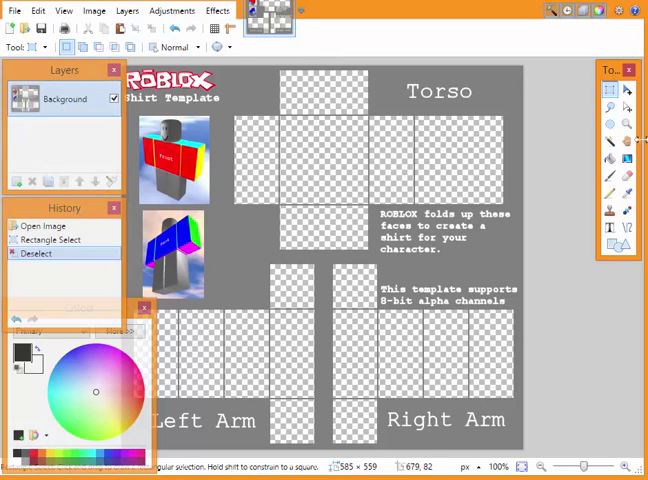
# Bucket-fill the transparent torso and arm panels with neon green.
pyautogui.click(611, 160)
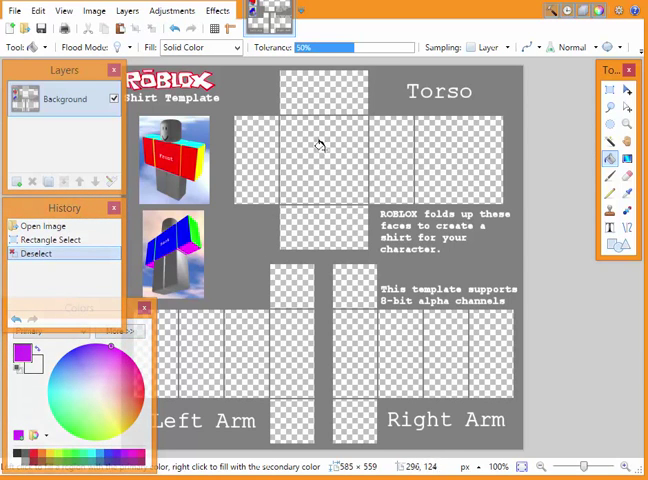
pyautogui.moveTo(314, 146)
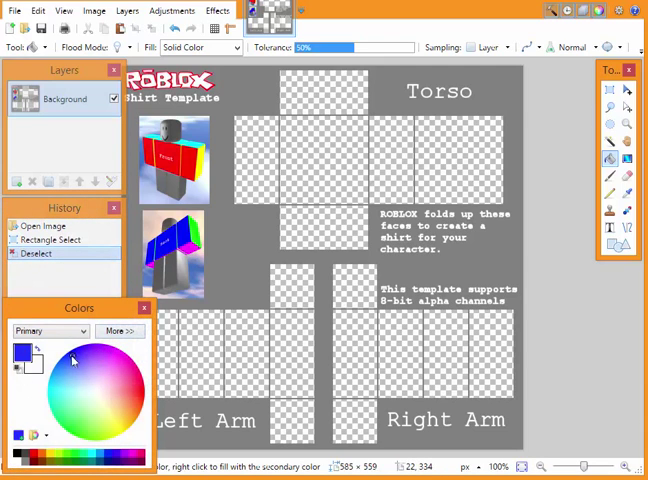
pyautogui.moveTo(58, 378)
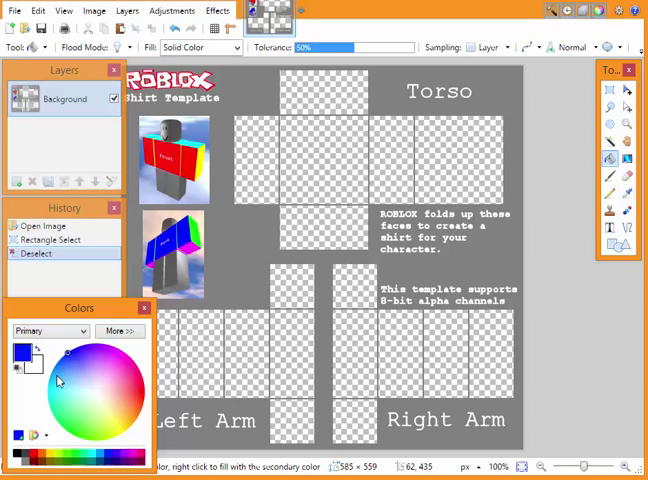
pyautogui.click(131, 413)
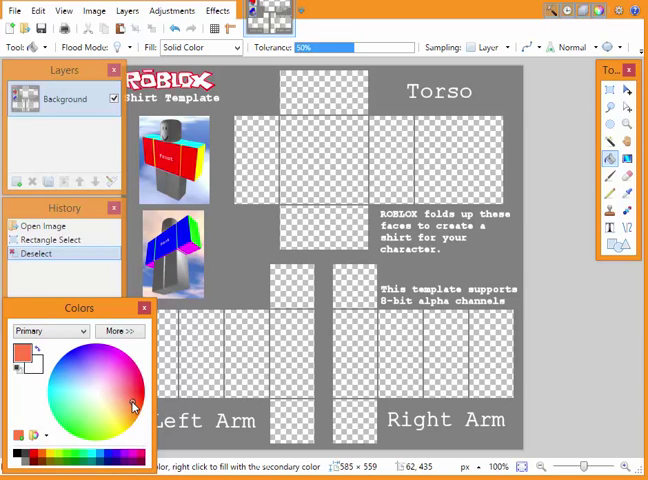
pyautogui.moveTo(132, 401)
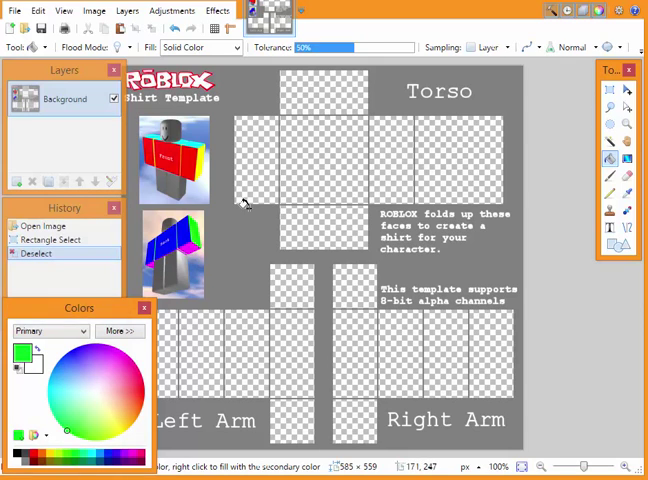
pyautogui.moveTo(313, 140)
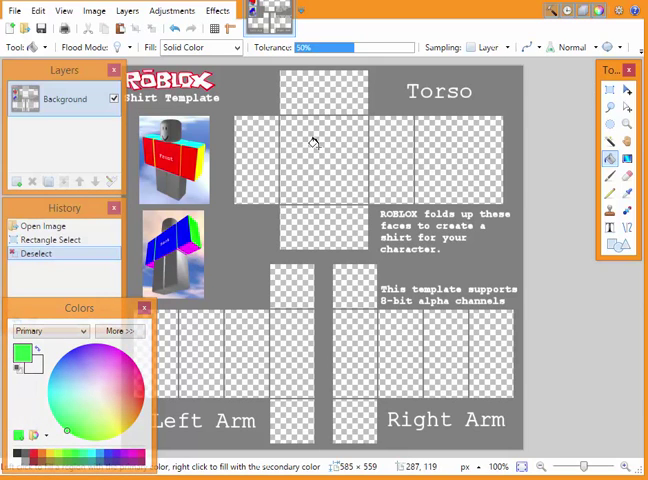
pyautogui.moveTo(324, 140)
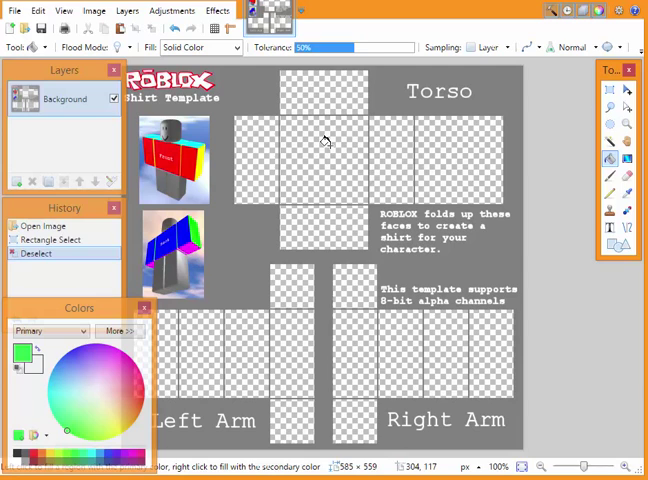
pyautogui.moveTo(331, 147)
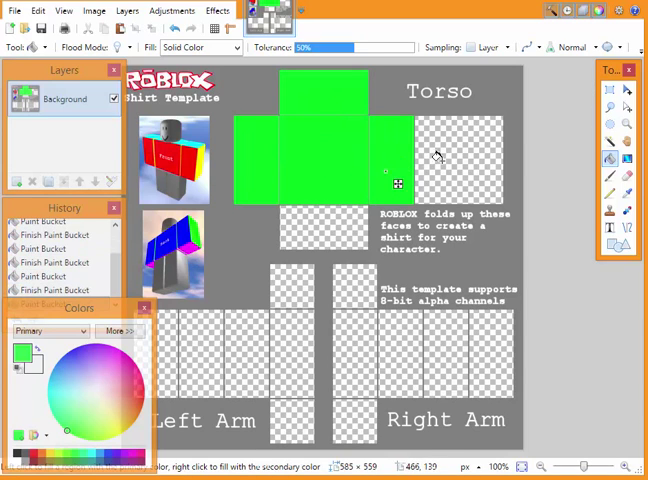
pyautogui.click(278, 373)
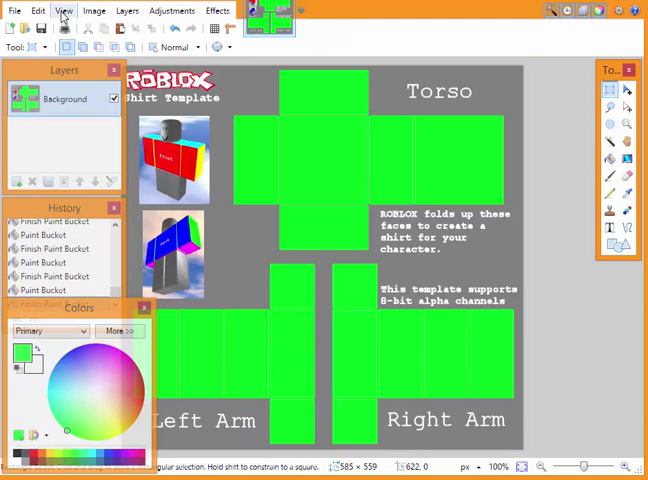
pyautogui.moveTo(636, 124)
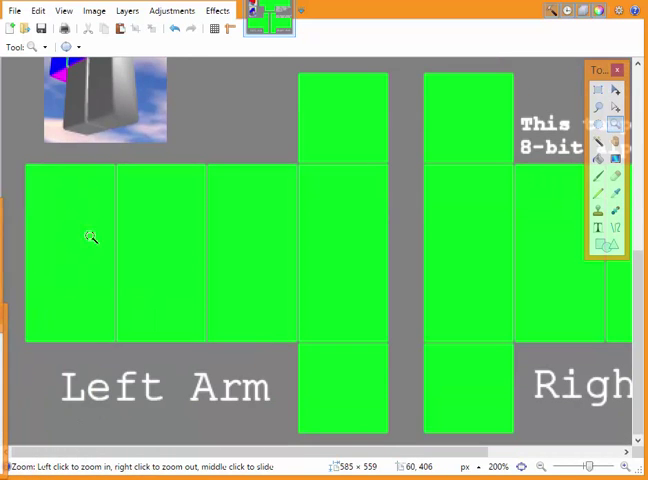
pyautogui.click(594, 89)
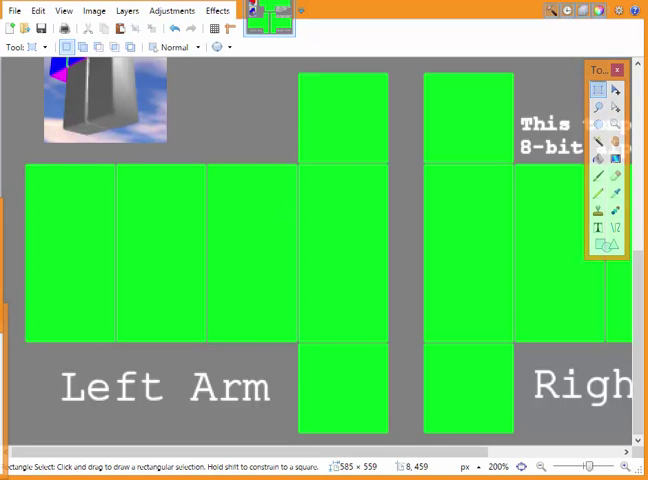
pyautogui.moveTo(18, 270); pyautogui.dragTo(32, 273)
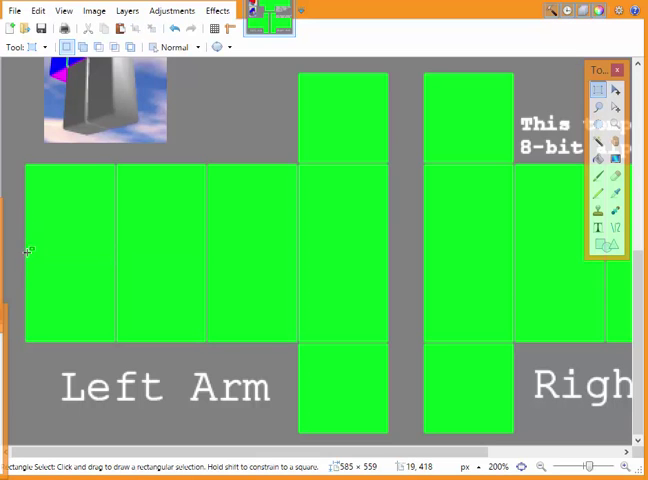
pyautogui.moveTo(27, 253); pyautogui.dragTo(42, 259)
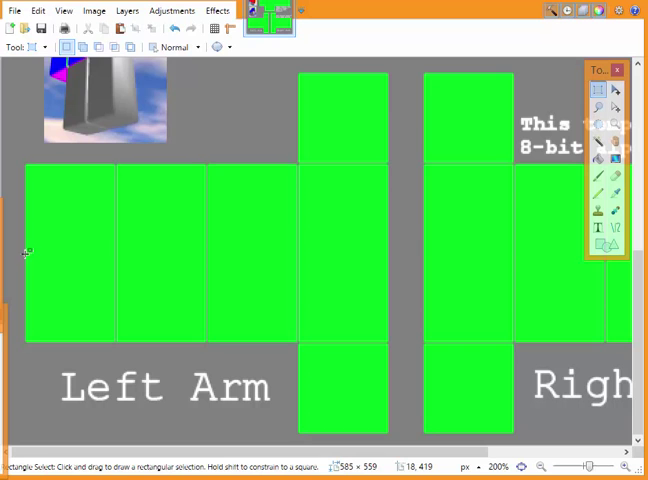
pyautogui.moveTo(23, 253); pyautogui.dragTo(26, 255)
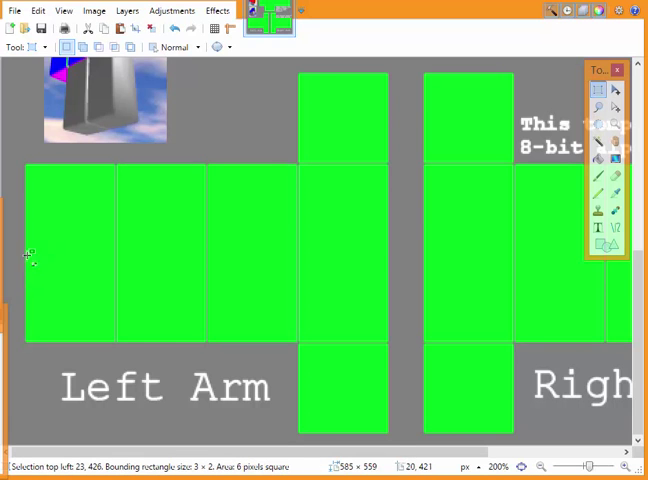
pyautogui.moveTo(23, 263); pyautogui.dragTo(560, 360)
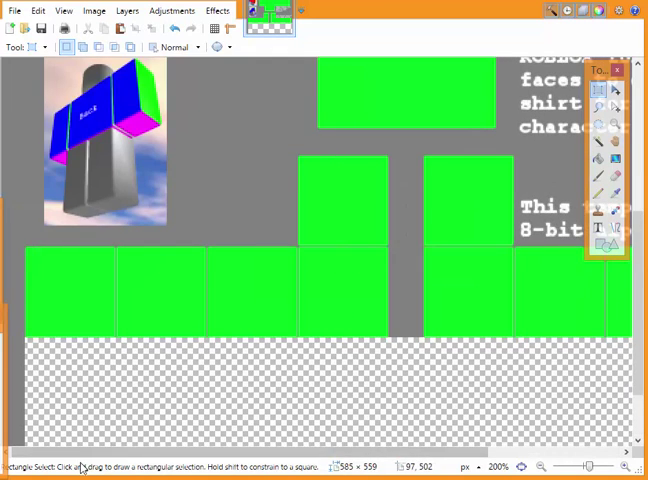
pyautogui.scroll(-3)
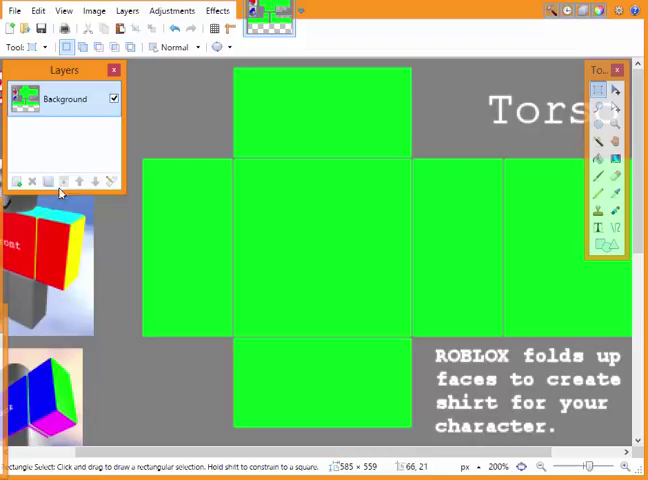
pyautogui.moveTo(91, 125)
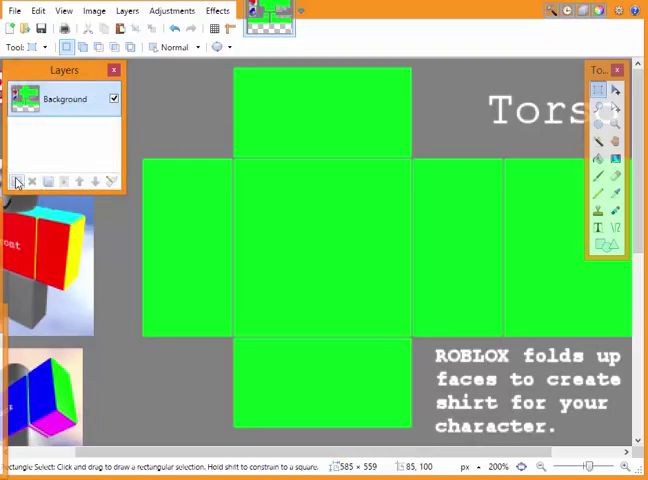
# Add a new empty layer and select the front torso panel.
pyautogui.click(16, 181)
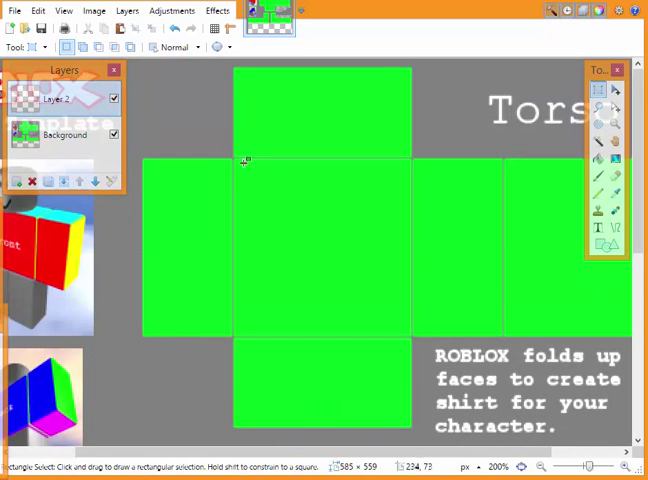
pyautogui.moveTo(238, 162)
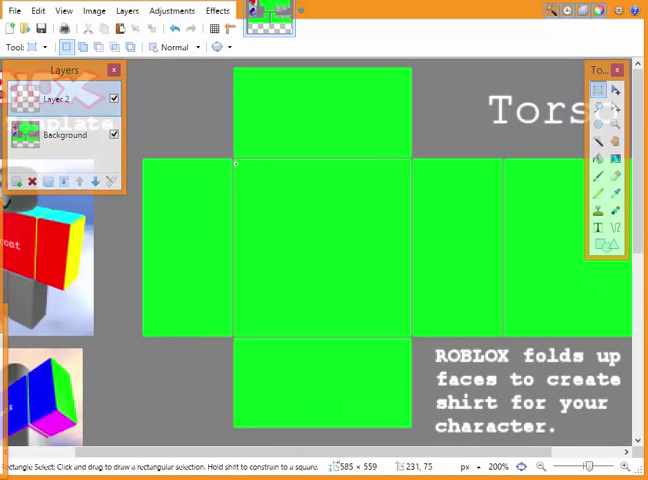
pyautogui.moveTo(237, 163); pyautogui.dragTo(408, 343)
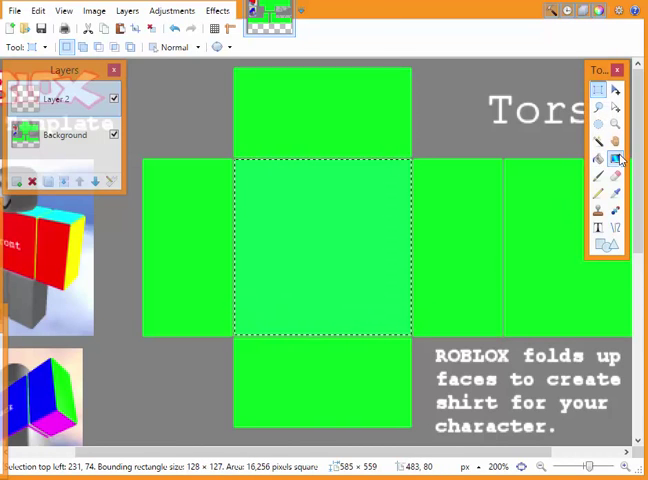
# Draw a black-to-transparent gradient darkening the front torso panel's edges.
pyautogui.click(617, 158)
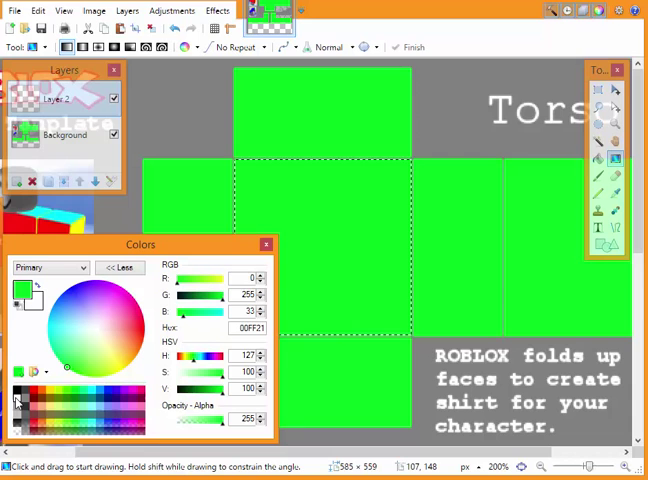
pyautogui.moveTo(110, 360)
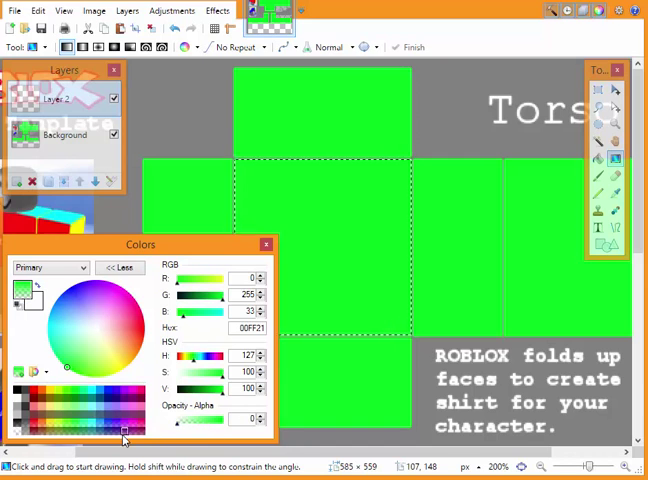
pyautogui.click(50, 267)
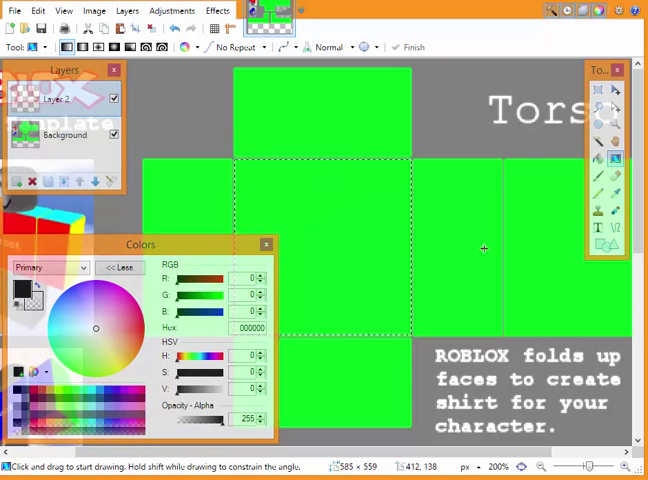
pyautogui.click(266, 245)
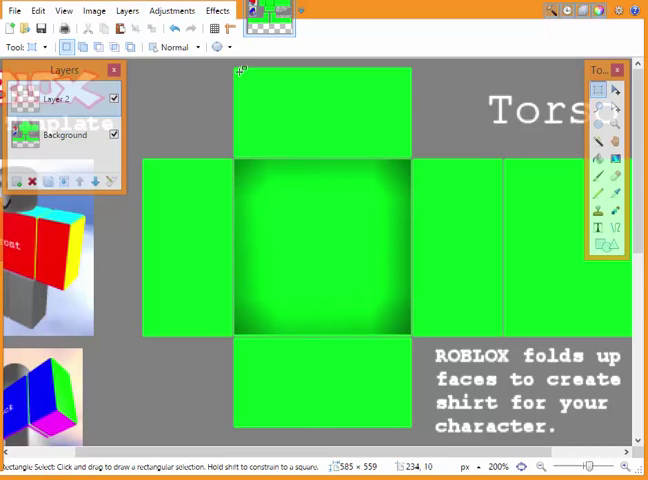
pyautogui.moveTo(238, 67)
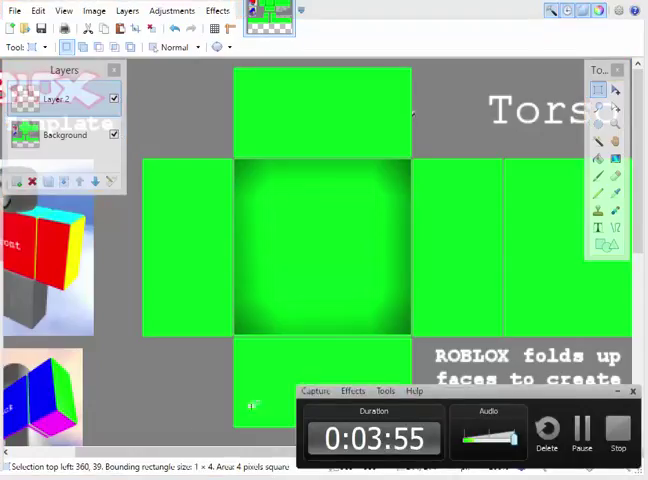
pyautogui.moveTo(507, 404)
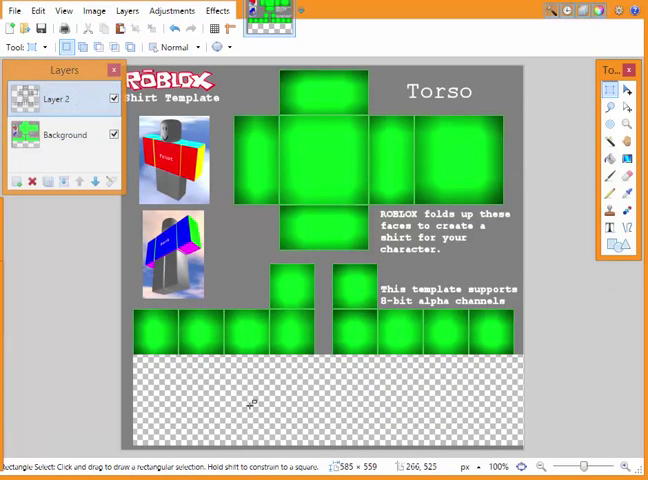
pyautogui.moveTo(347, 125)
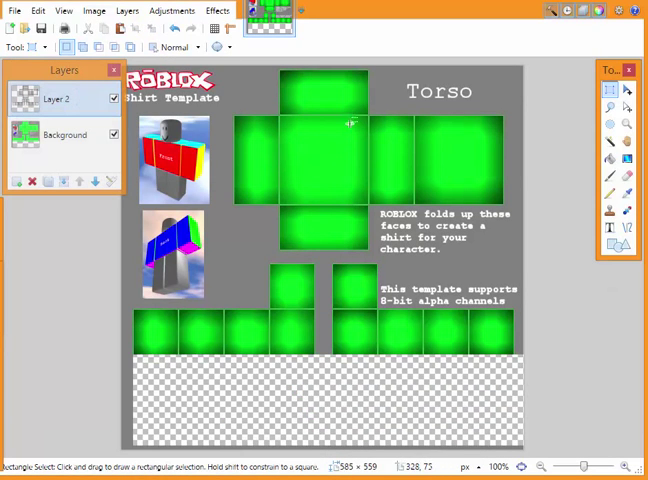
pyautogui.moveTo(463, 184)
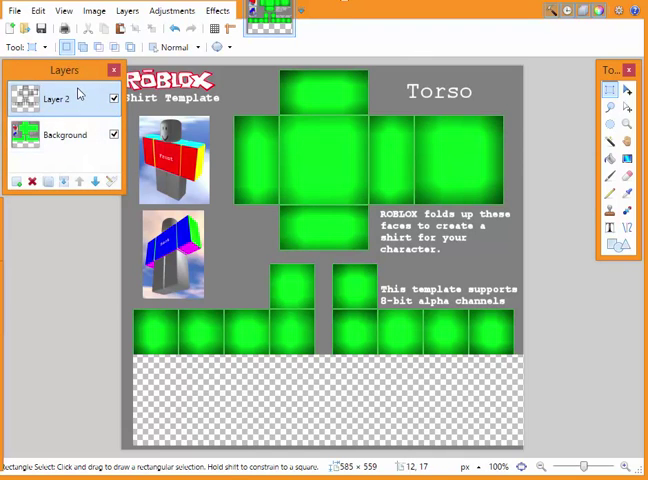
# On the background layer, select template faces and bucket-fill them with neon green.
pyautogui.click(65, 135)
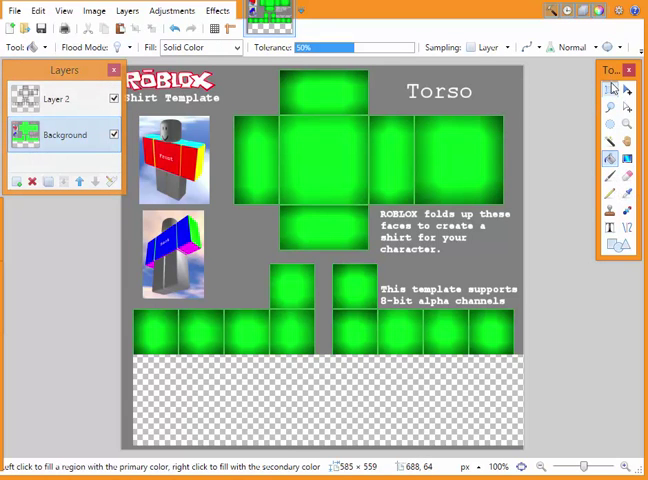
pyautogui.click(610, 89)
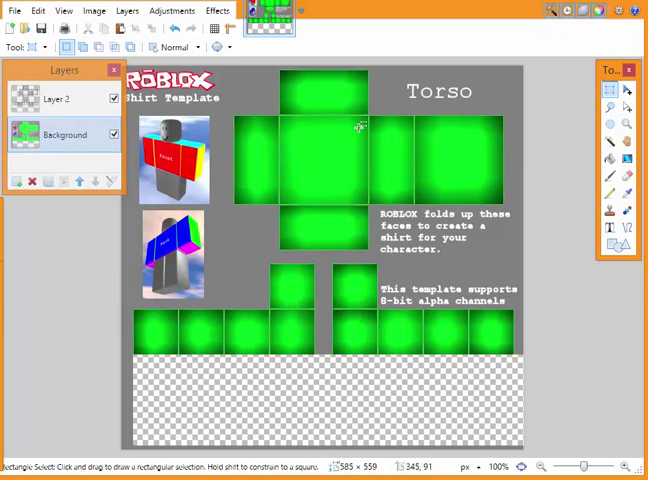
pyautogui.moveTo(420, 143)
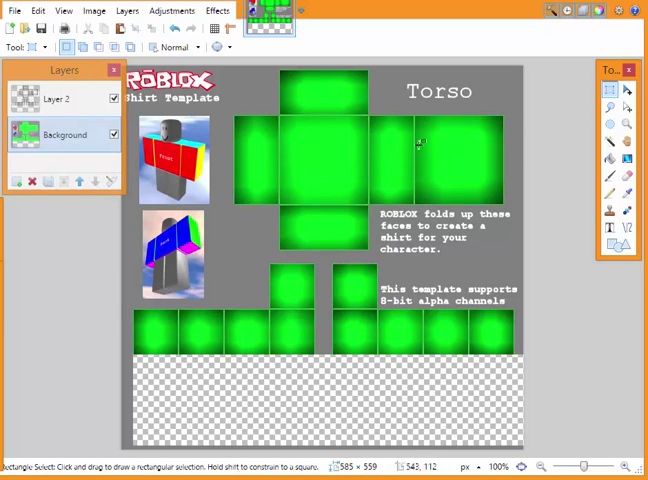
pyautogui.moveTo(320, 138)
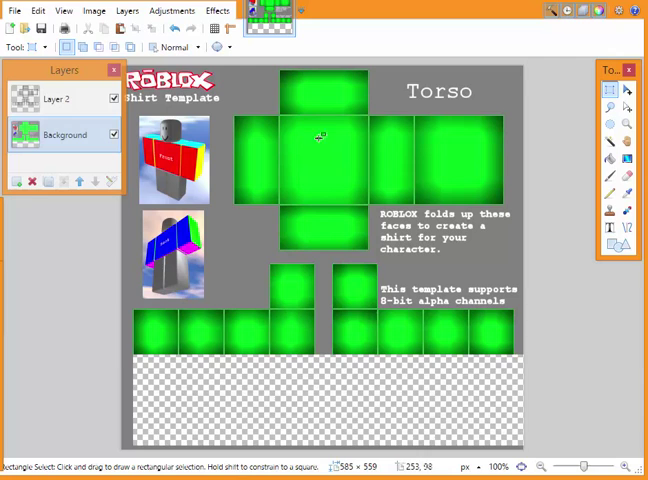
pyautogui.moveTo(372, 137)
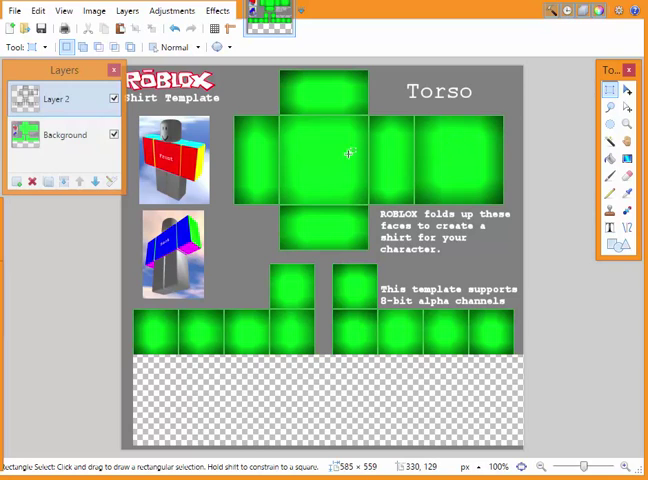
pyautogui.moveTo(373, 107)
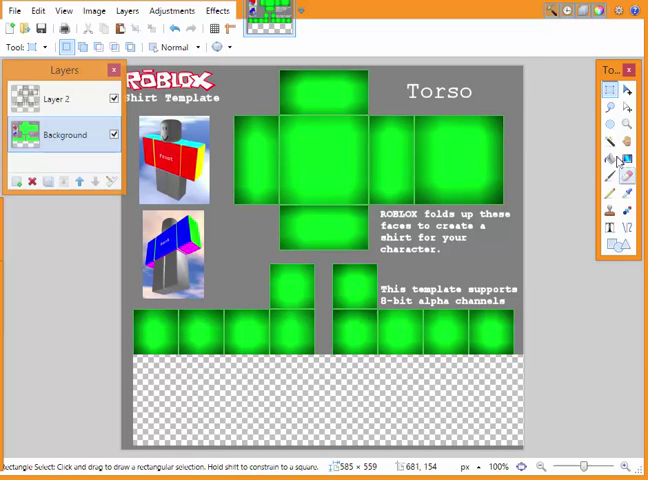
pyautogui.click(609, 158)
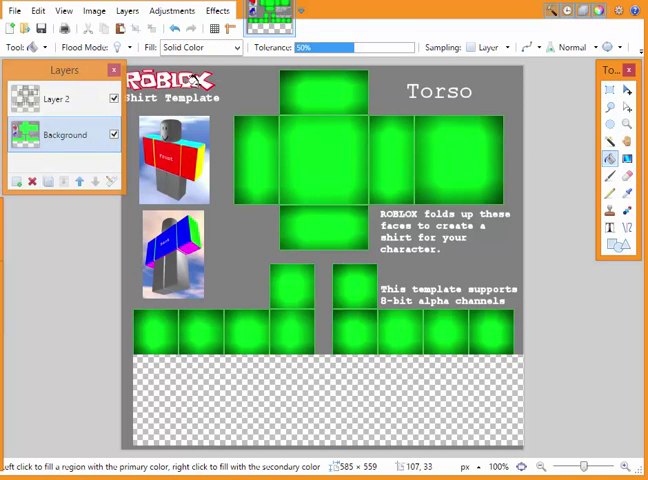
pyautogui.moveTo(610, 210)
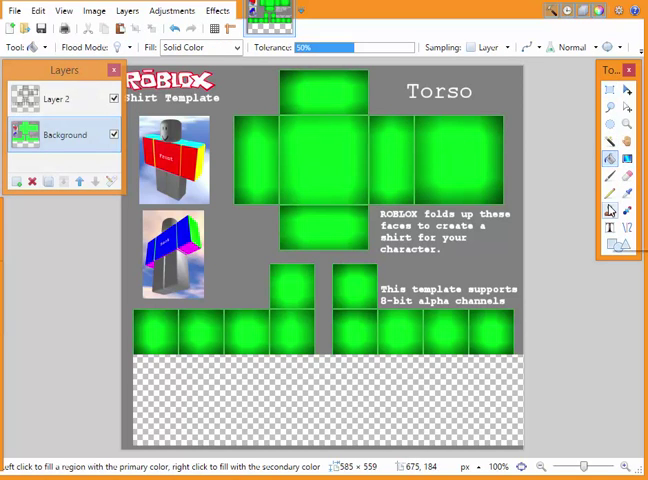
pyautogui.moveTo(490, 240)
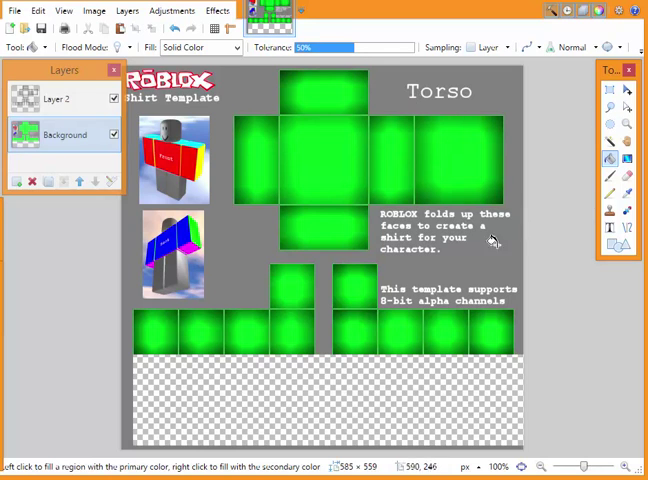
# Save the template as 'Test' and select the upper layer.
pyautogui.click(14, 10)
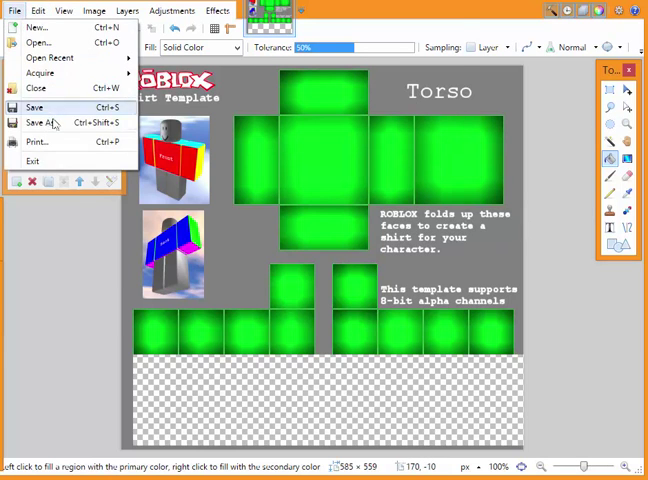
pyautogui.click(44, 122)
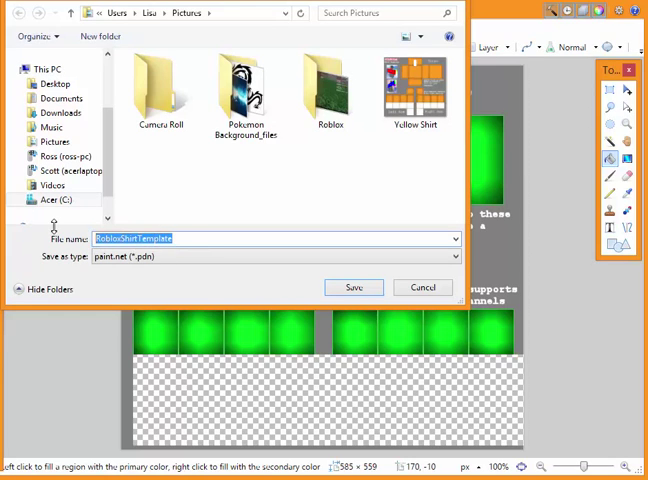
pyautogui.write('Test')
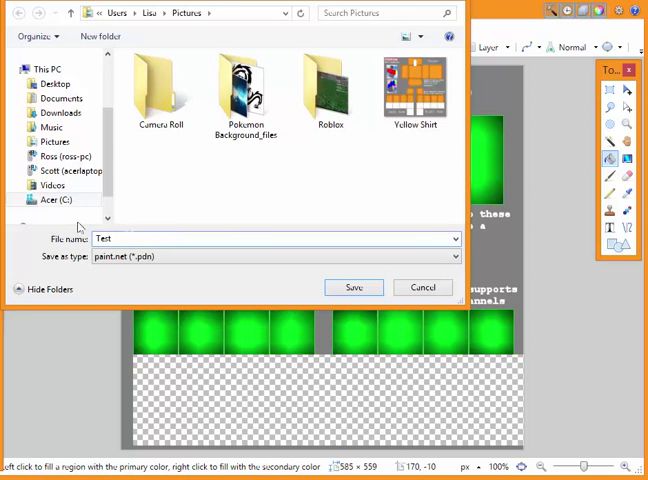
pyautogui.click(354, 287)
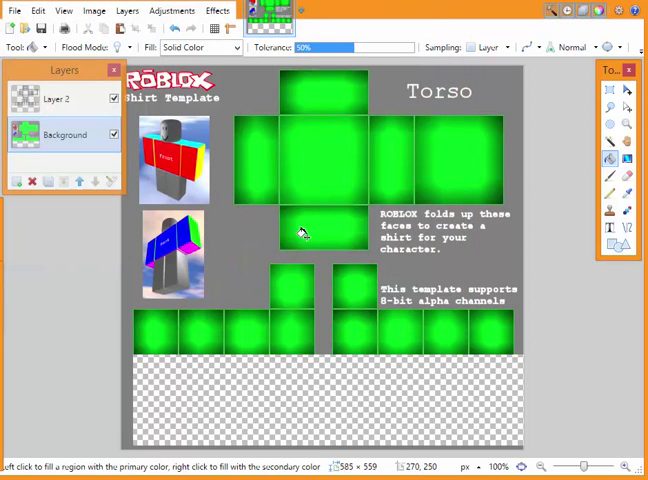
pyautogui.moveTo(377, 123)
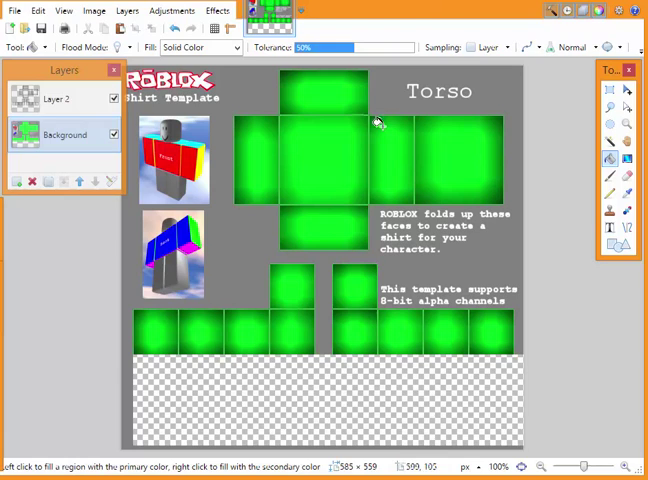
pyautogui.click(65, 135)
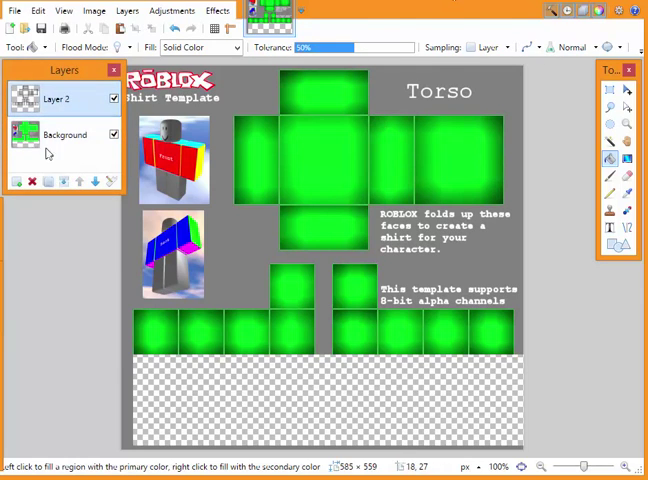
pyautogui.moveTo(64, 181)
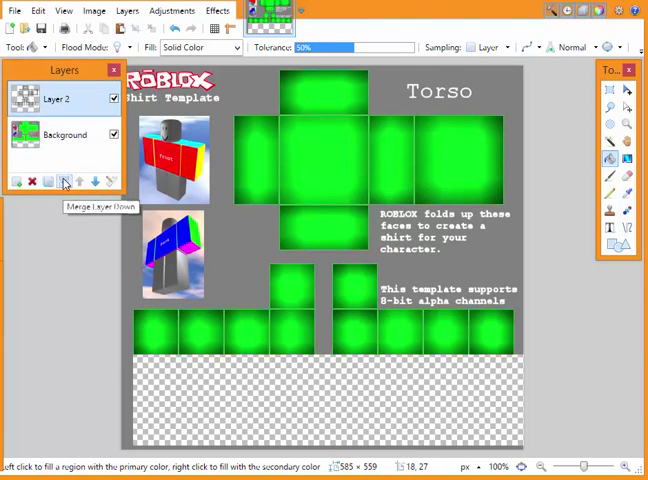
# Merge the layers down and save as the PNG 'Neon Green Shirt'.
pyautogui.click(64, 181)
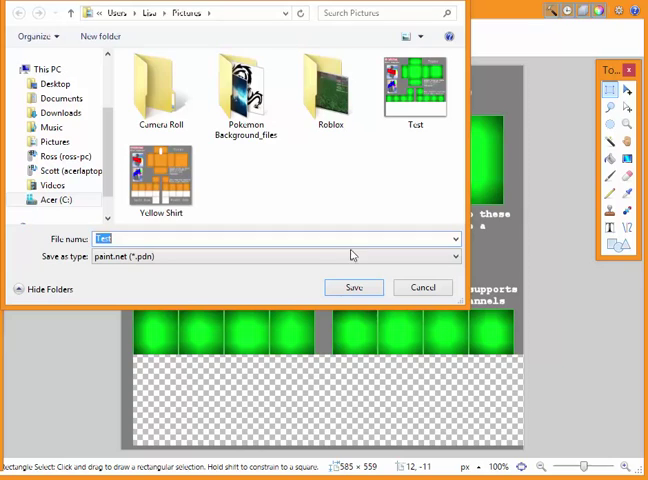
pyautogui.write('Neow')
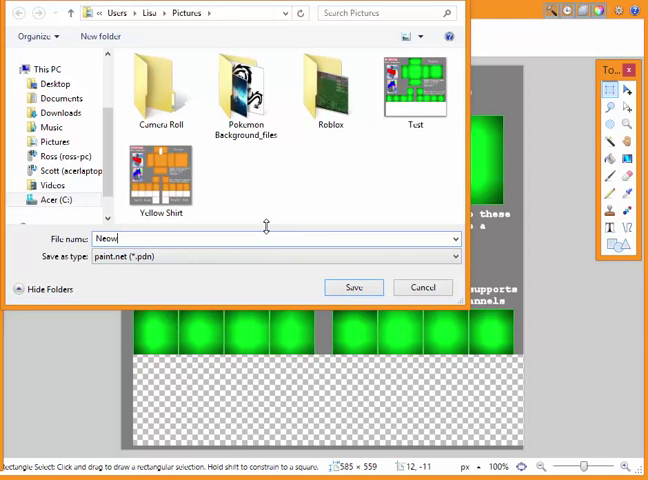
pyautogui.write('Neon Green Shirt')
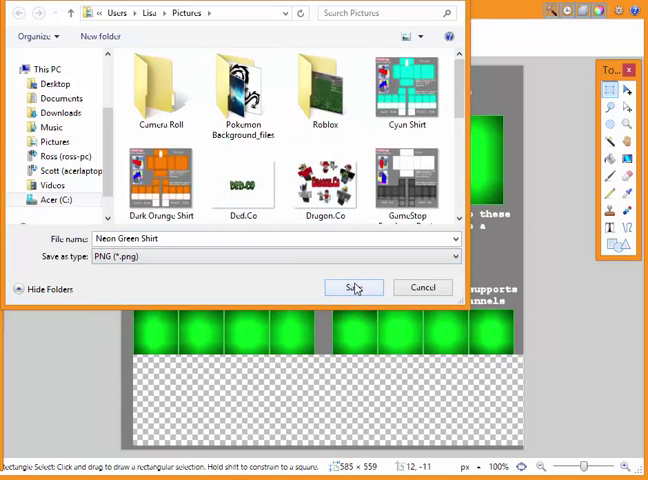
pyautogui.click(352, 287)
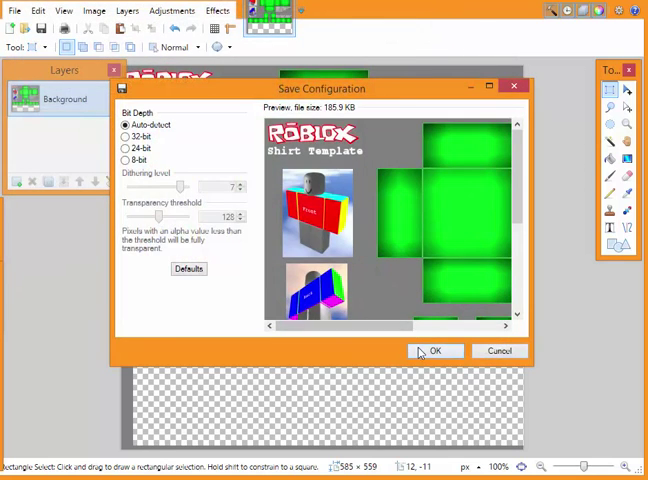
pyautogui.click(435, 350)
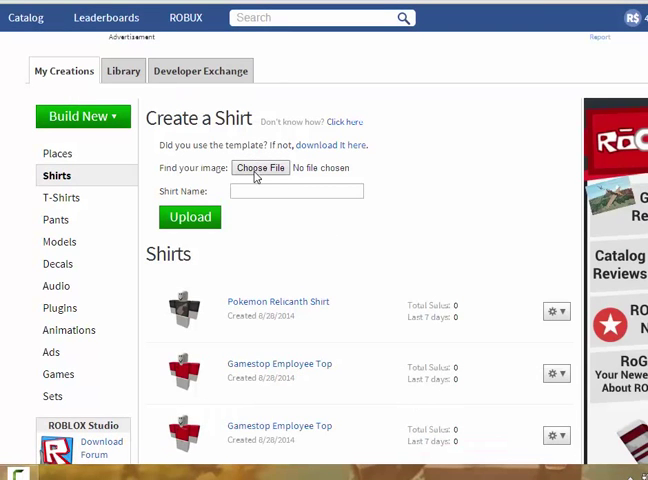
# Choose Neon Green Shirt.png from Pictures as the shirt image.
pyautogui.click(259, 167)
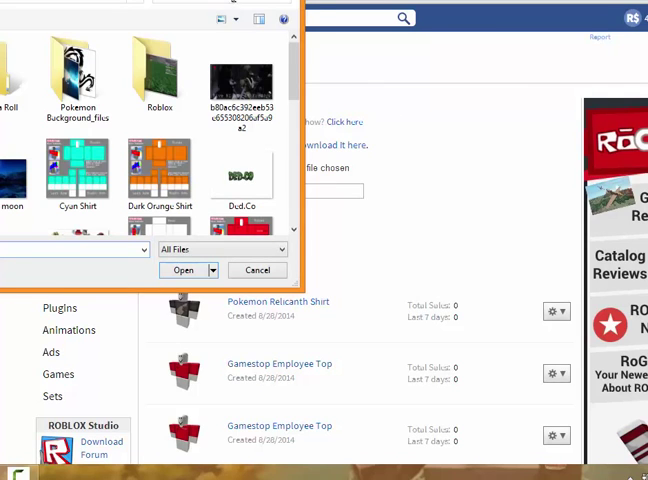
pyautogui.click(257, 270)
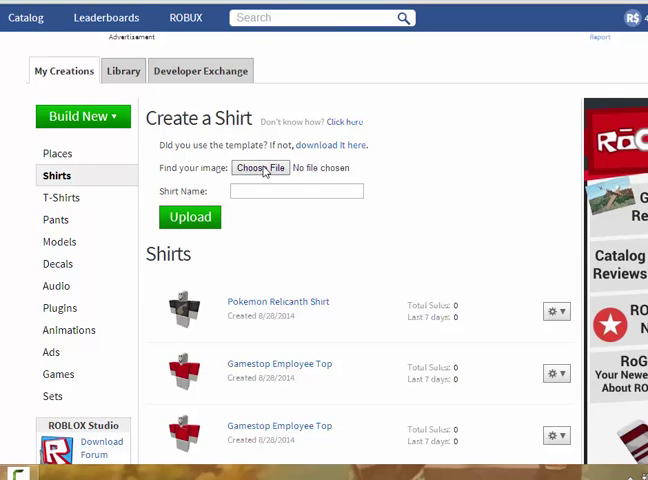
pyautogui.click(260, 168)
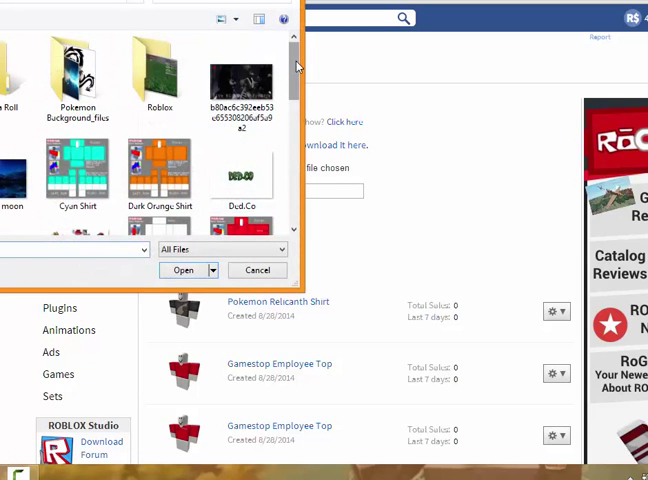
pyautogui.scroll(-3)
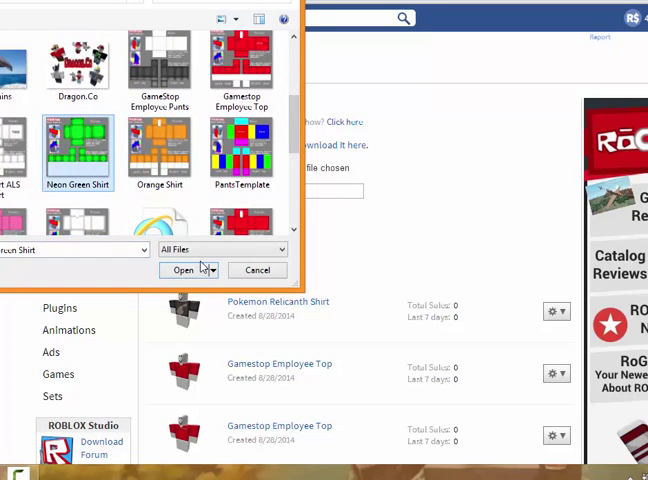
pyautogui.click(182, 270)
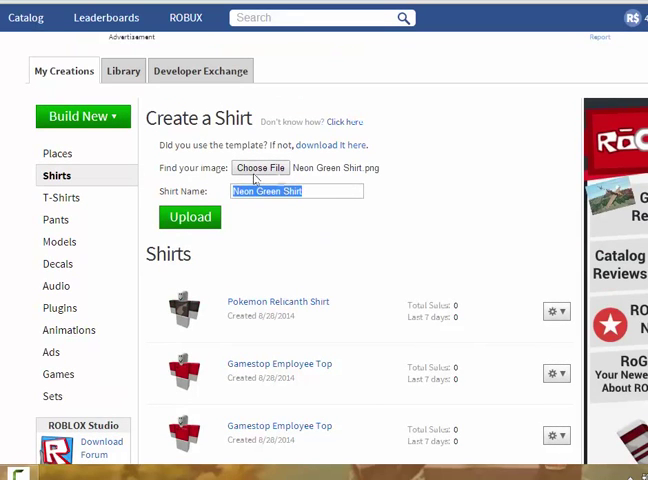
# Upload the shirt and check it in the Shirts list.
pyautogui.click(188, 217)
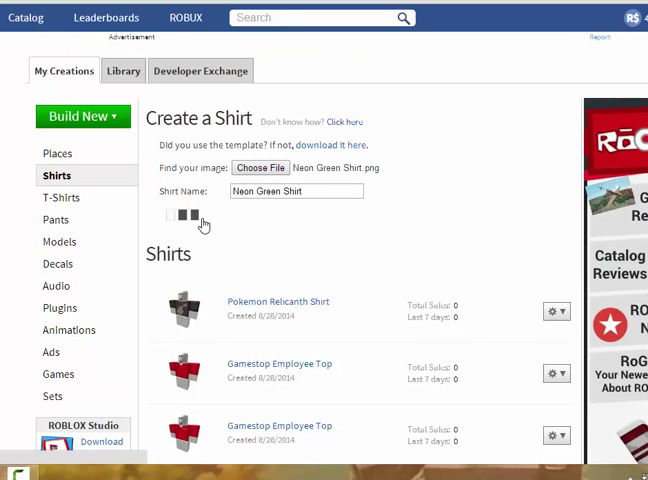
pyautogui.scroll(-3)
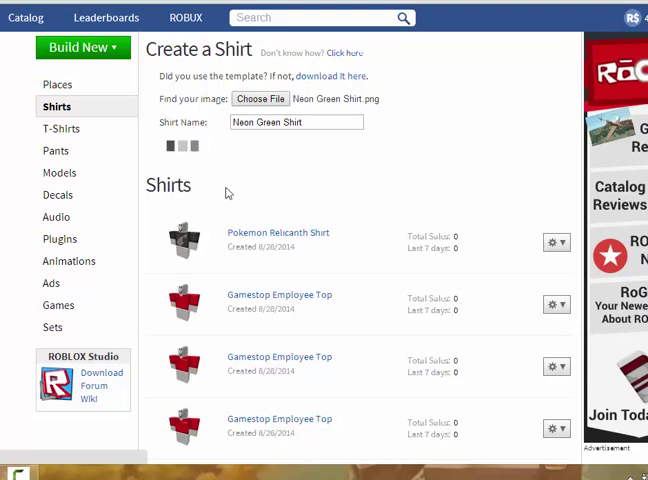
pyautogui.click(189, 148)
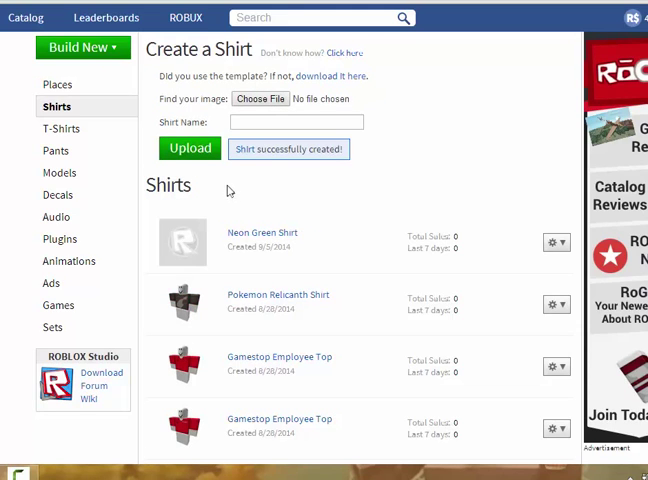
pyautogui.moveTo(323, 168)
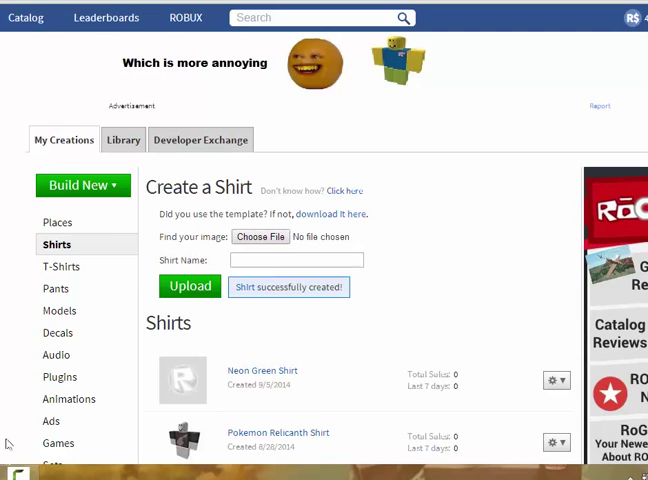
pyautogui.moveTo(324, 363)
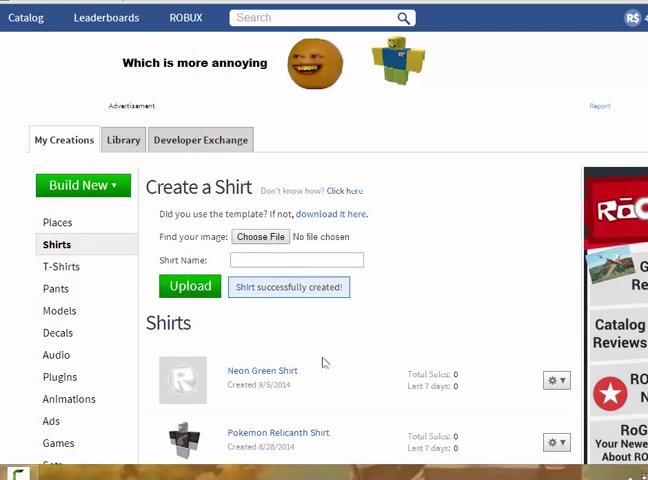